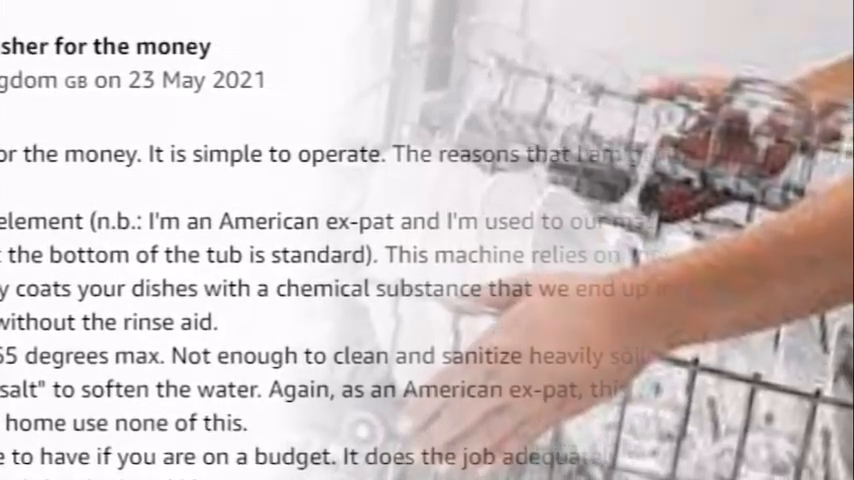
scroll(down, 3)
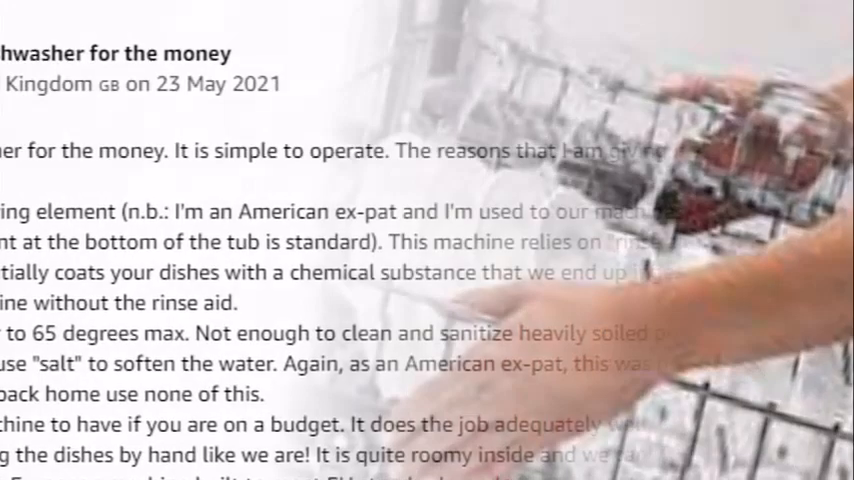
scroll(down, 3)
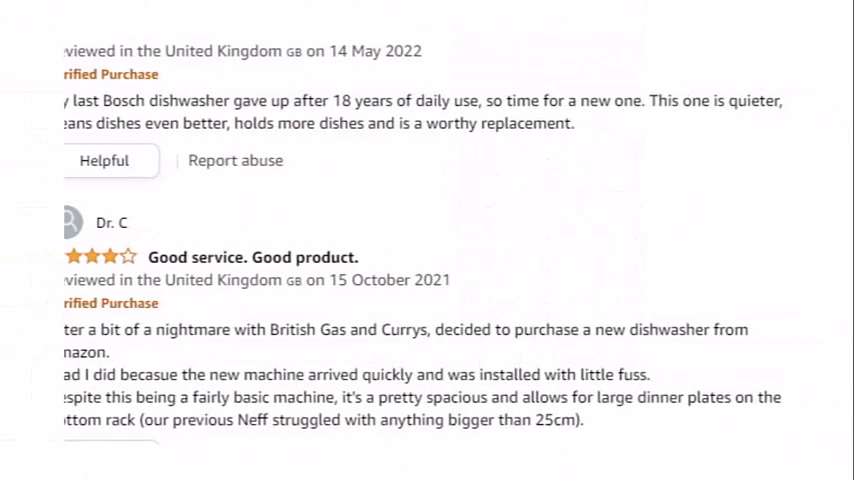
scroll(down, 3)
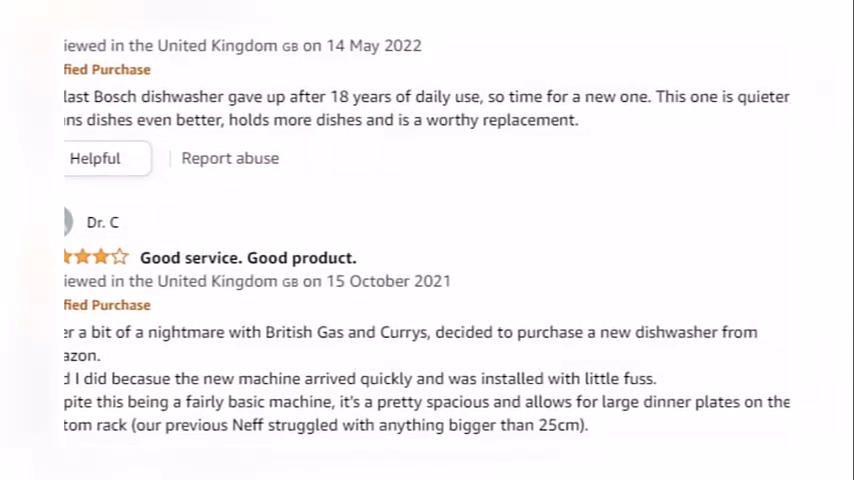